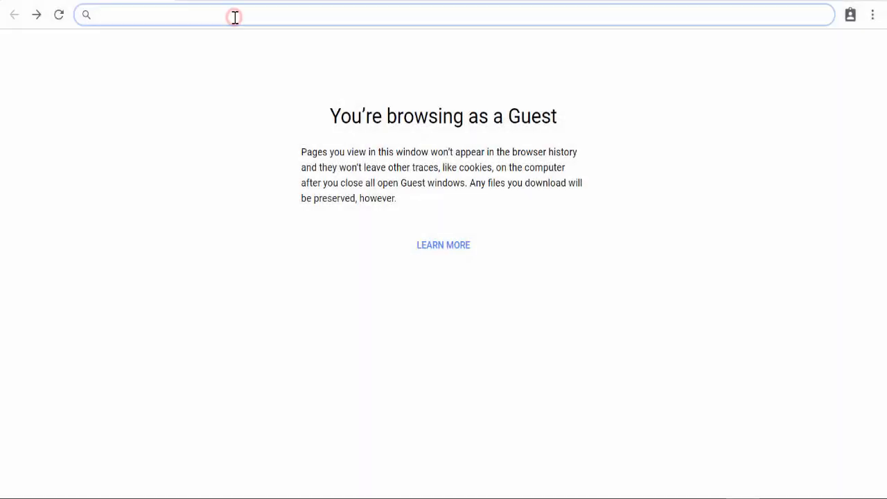
- Reach the Test/Training GEOS site login page via epd.georgia.gov/geos Related Links
type("epd.georgia.gov/geos/")
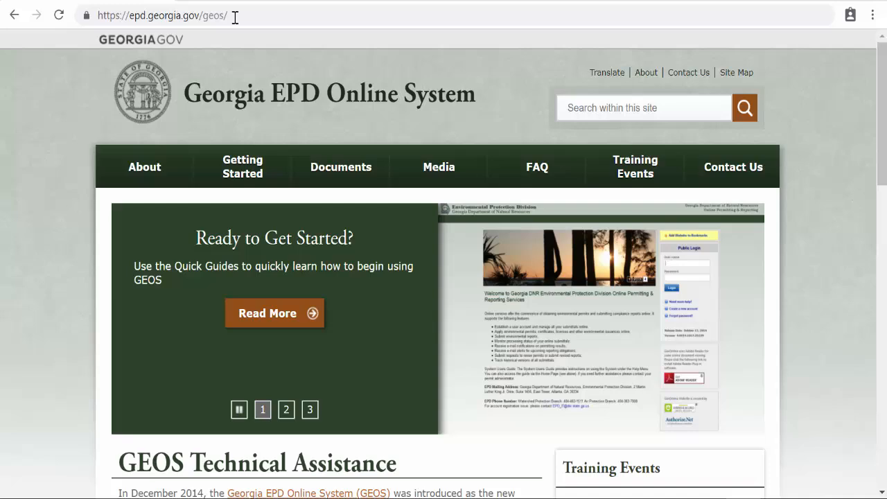
mouse_move(881, 139)
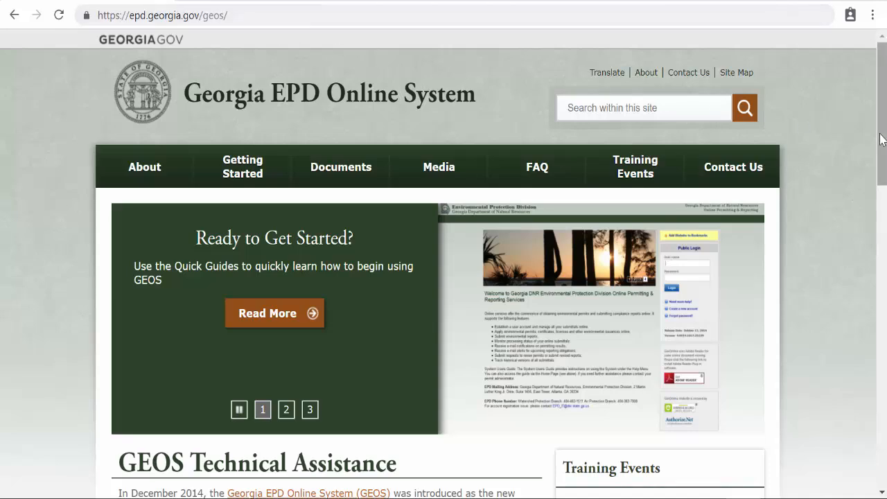
scroll("down", 3)
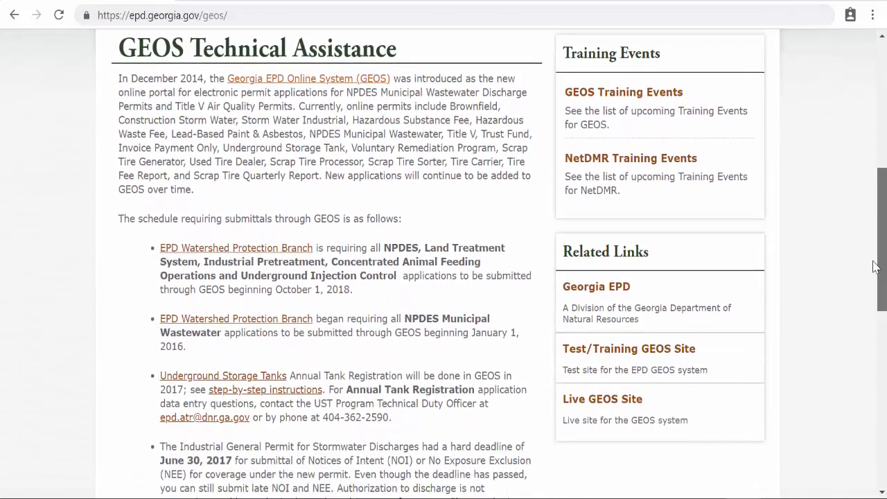
scroll("down", 3)
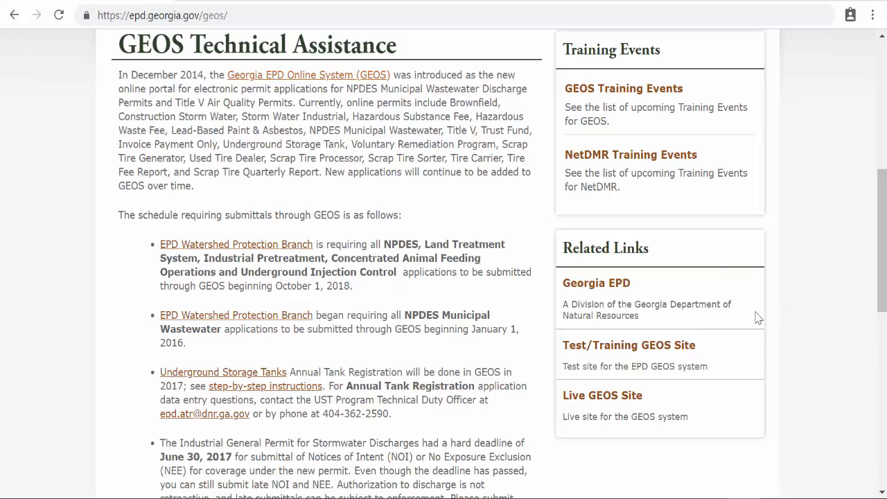
left_click(630, 345)
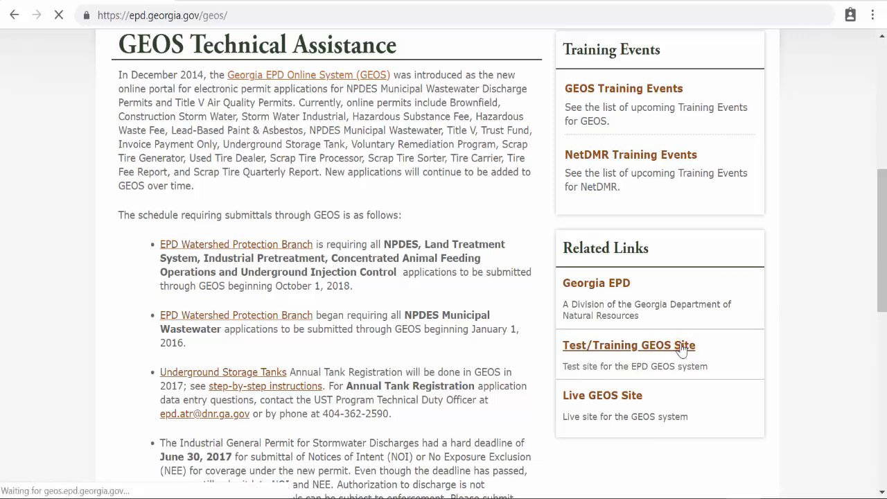
left_click(624, 345)
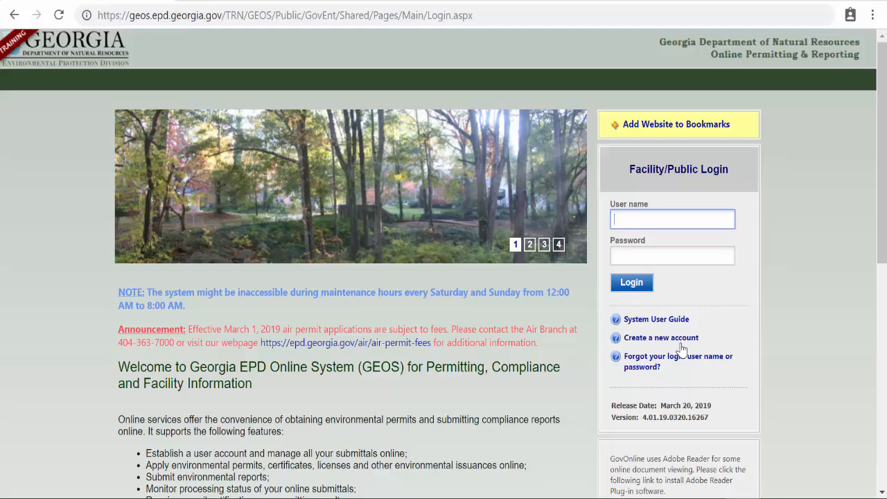
left_click(663, 337)
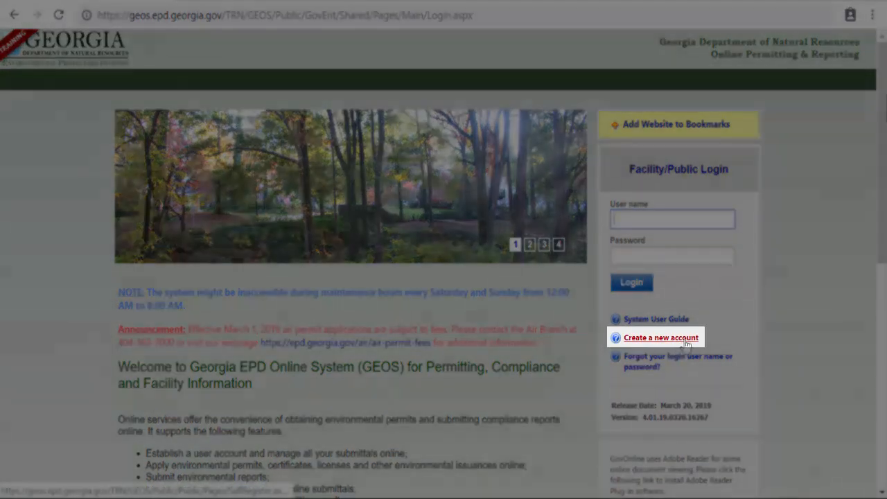
mouse_move(673, 344)
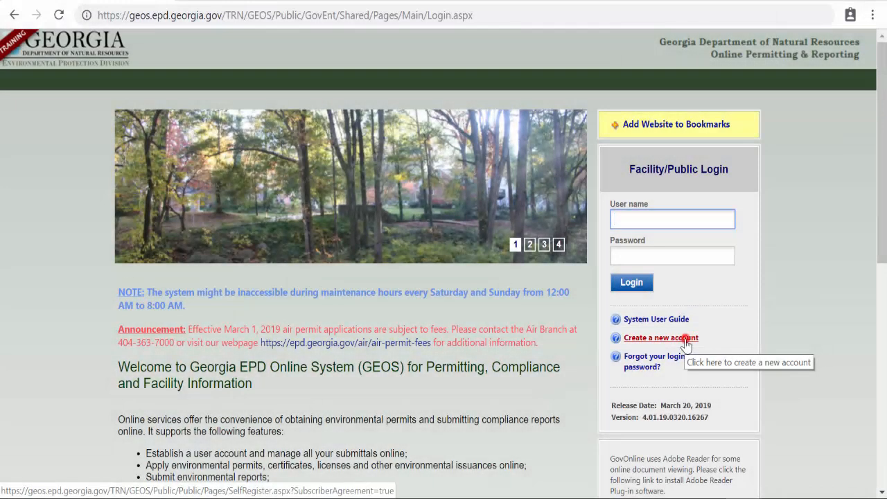
- Fill the new account's name Jones, business 'ring, LLC', environmental job title, then revise the rejected username
left_click(660, 339)
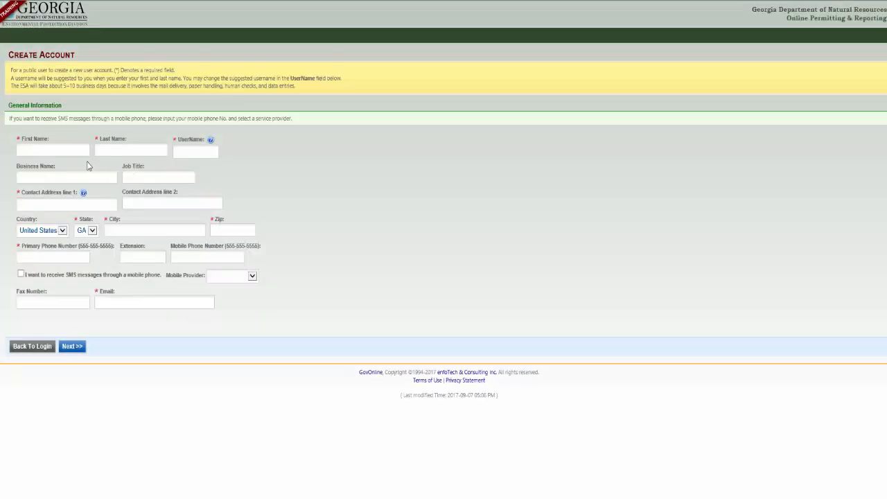
type("Hea")
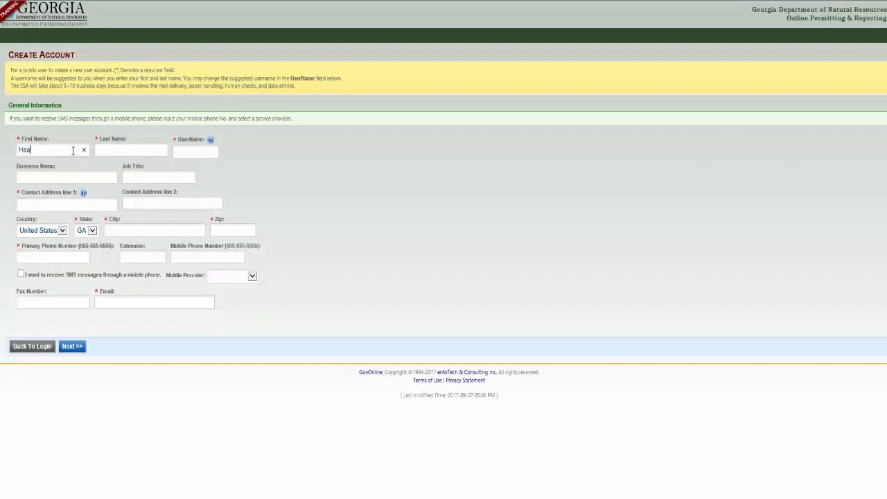
type("Jones")
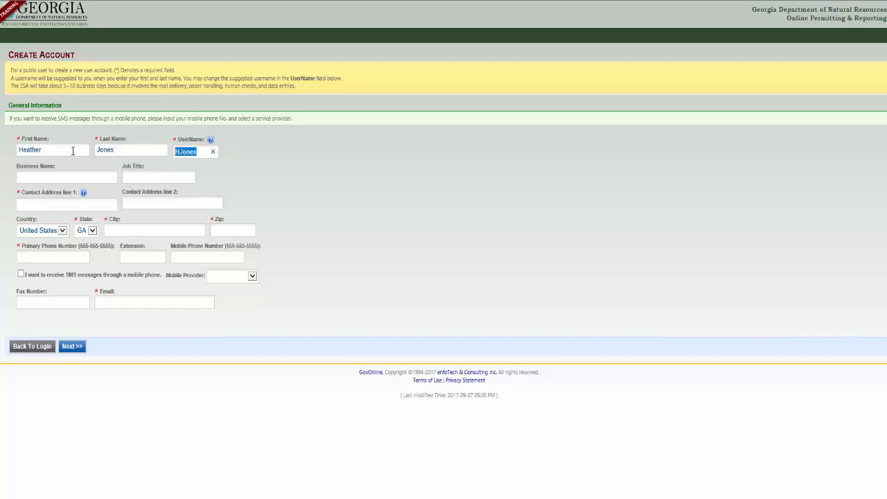
type("Jones Enginee")
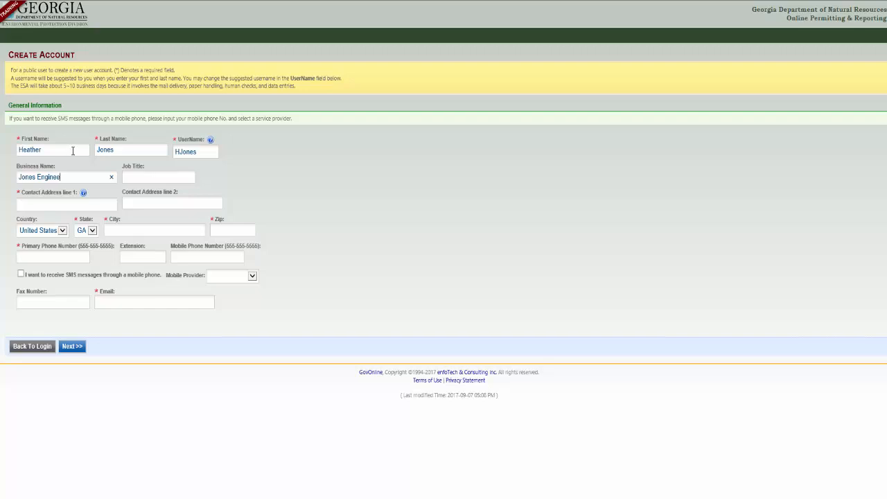
type("ring, LLC")
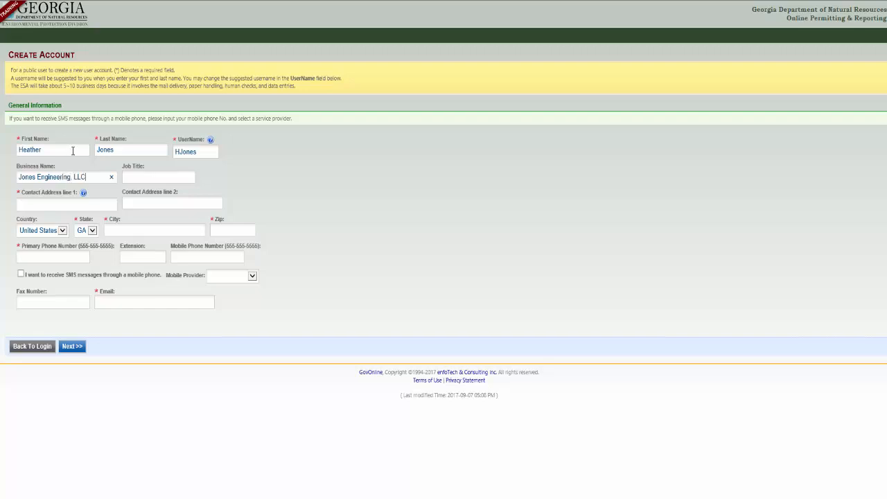
type("Environmental Engineer")
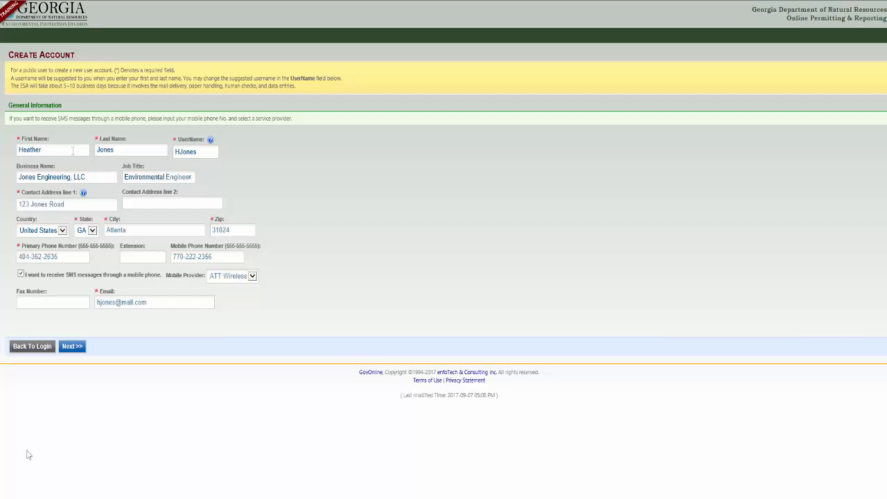
mouse_move(51, 399)
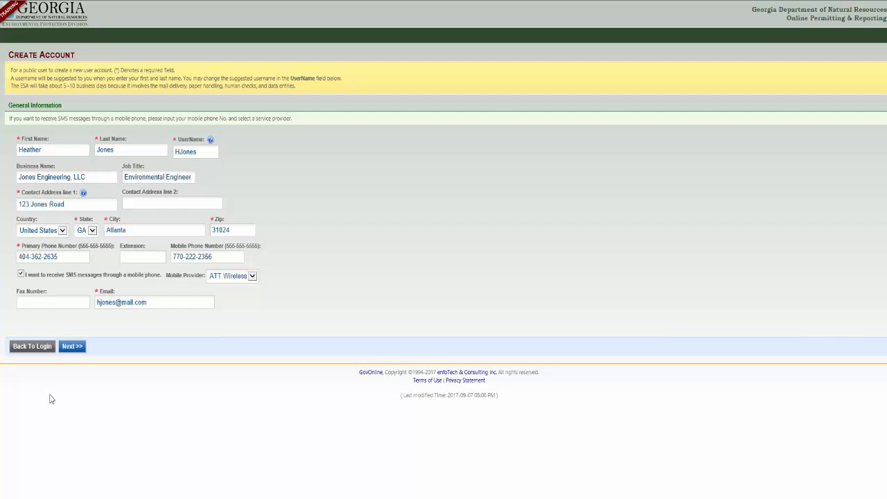
left_click(72, 347)
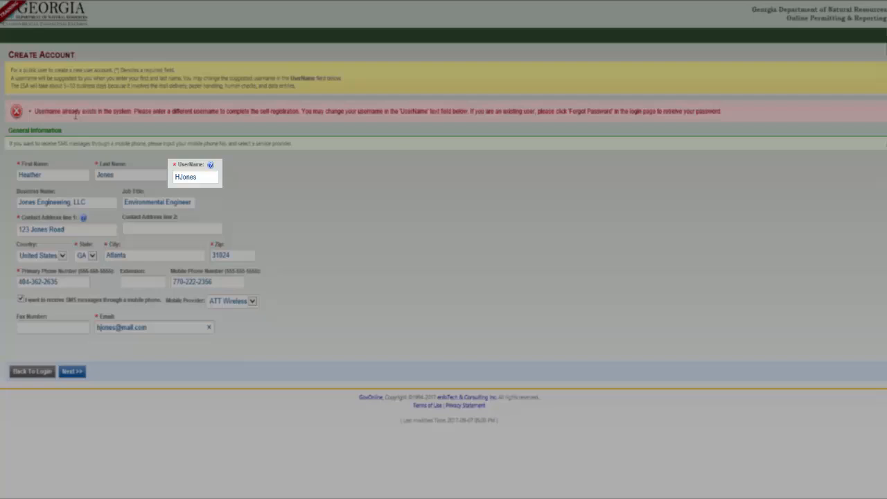
left_click(194, 178)
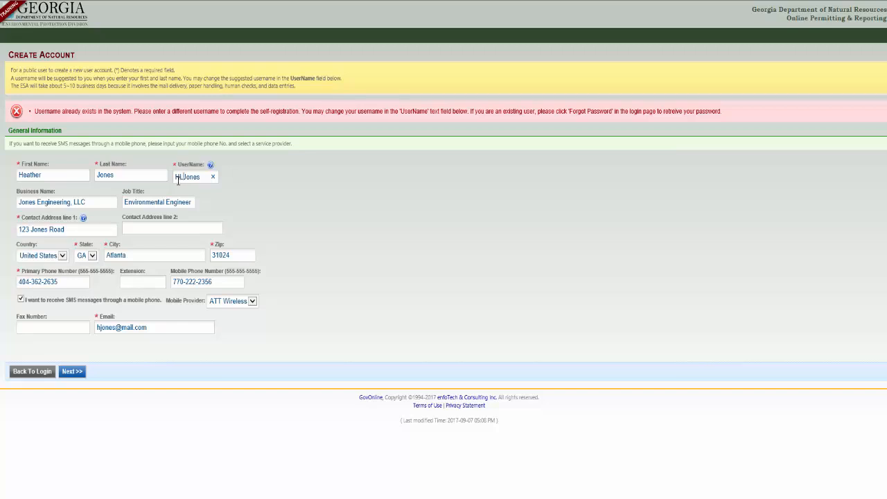
- Choose Responsible Official with Land: RO/Owner for Underground Storage Tank and continue past facility association
left_click(73, 372)
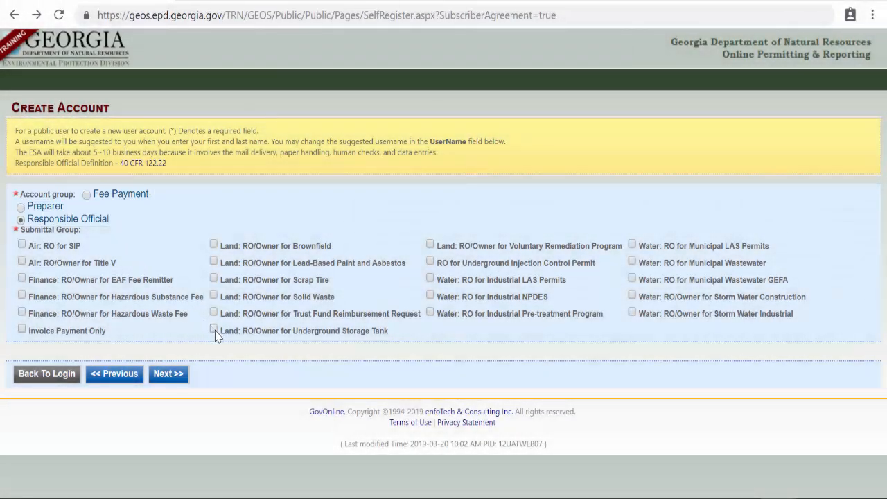
left_click(214, 329)
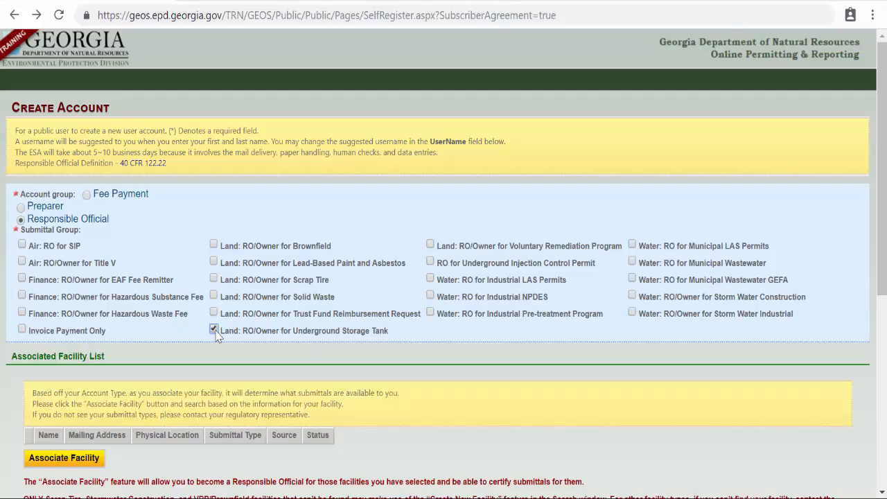
scroll("down", 3)
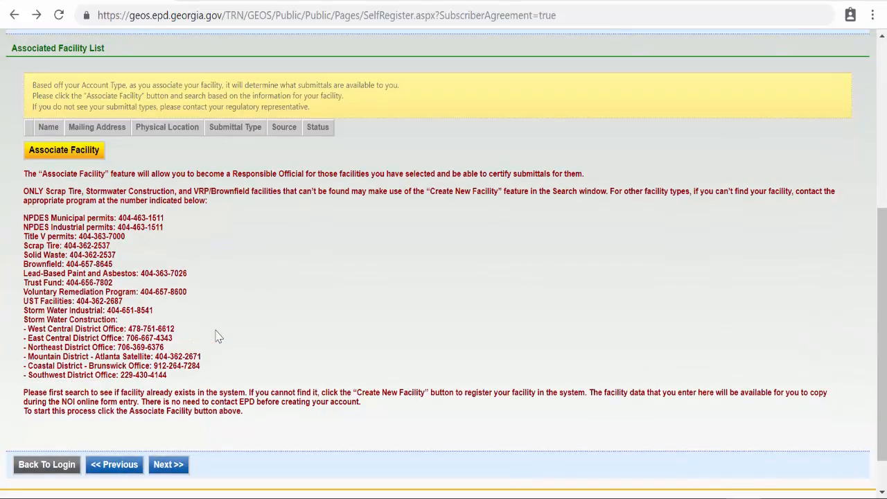
left_click(168, 465)
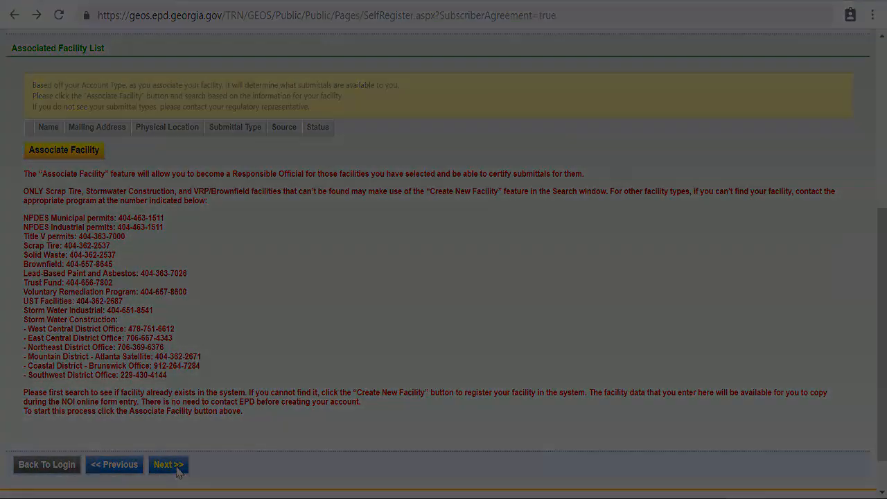
left_click(168, 465)
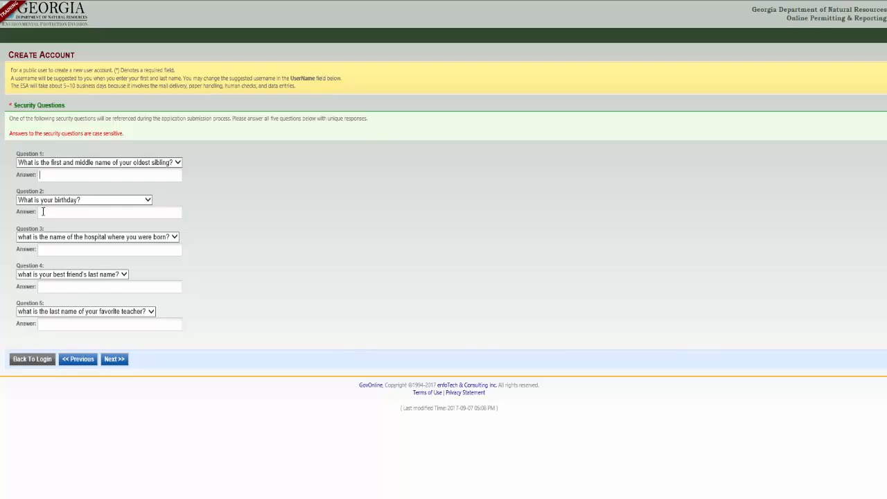
- Answer the security questions with 'Sibling' and 'Bir…' and continue to picture verification
type("Sibling")
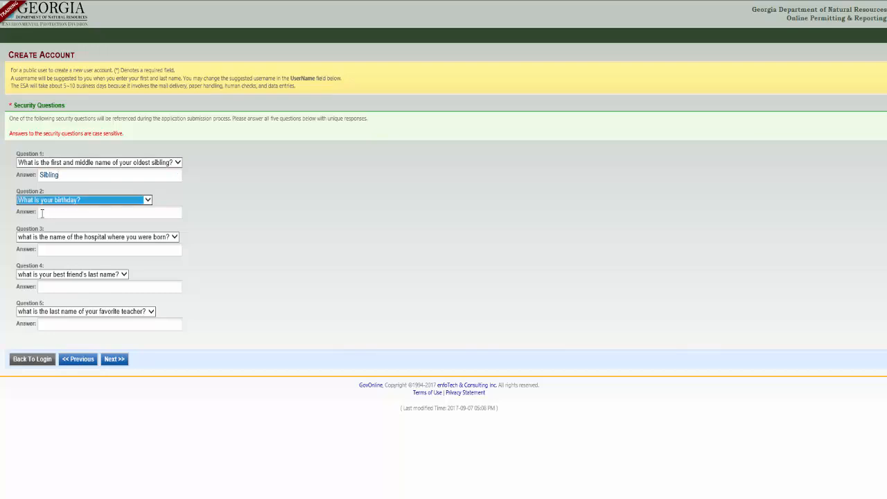
type("Birthday")
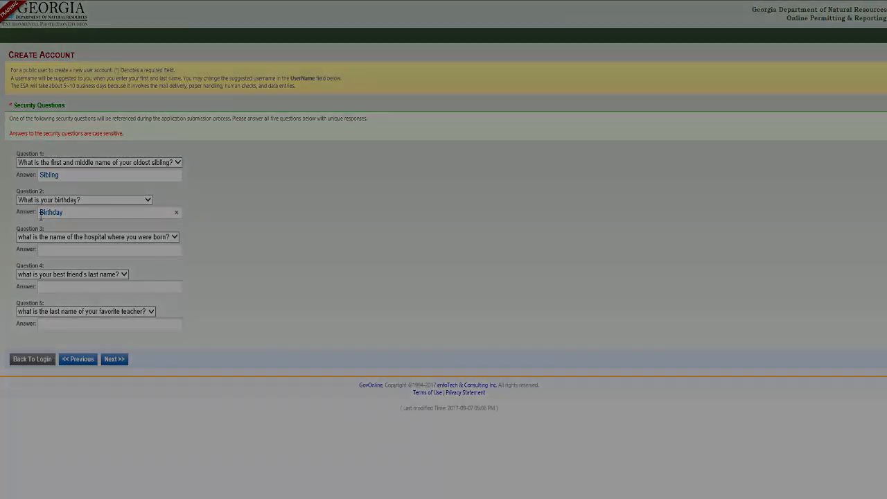
left_click(114, 359)
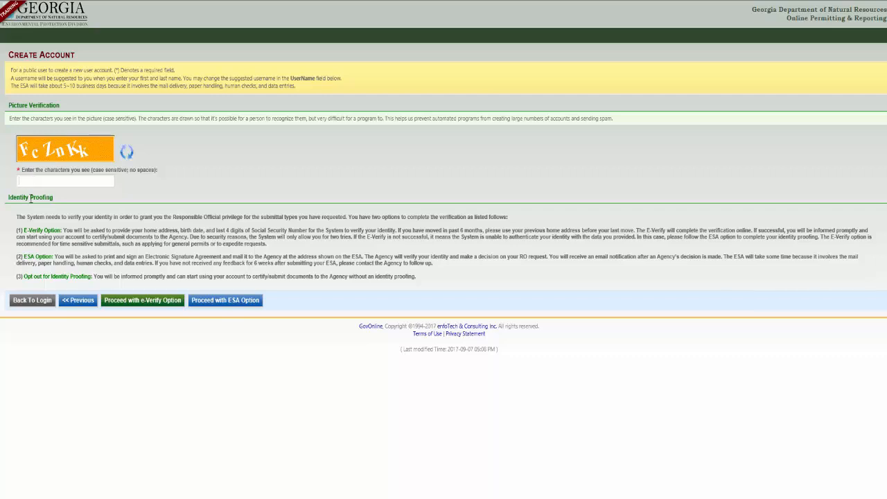
- Enter the captcha characters 'Fc…k' and review the identity proofing options
type("FcZnK")
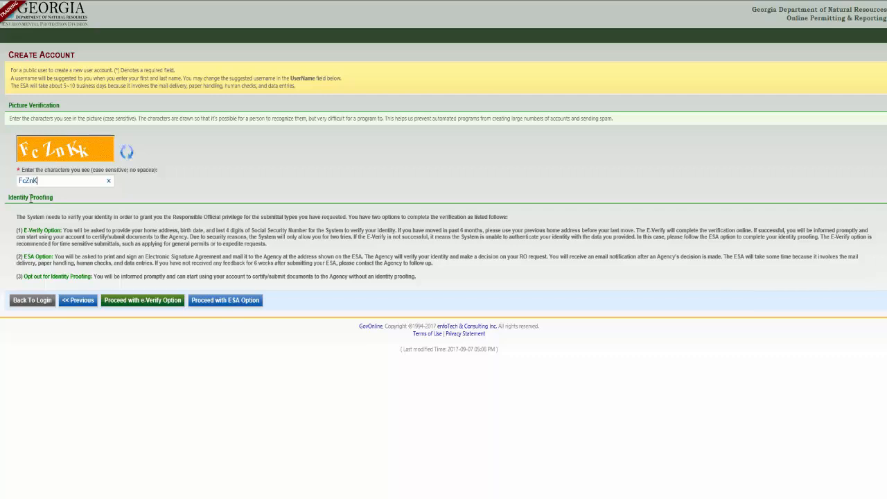
type("k")
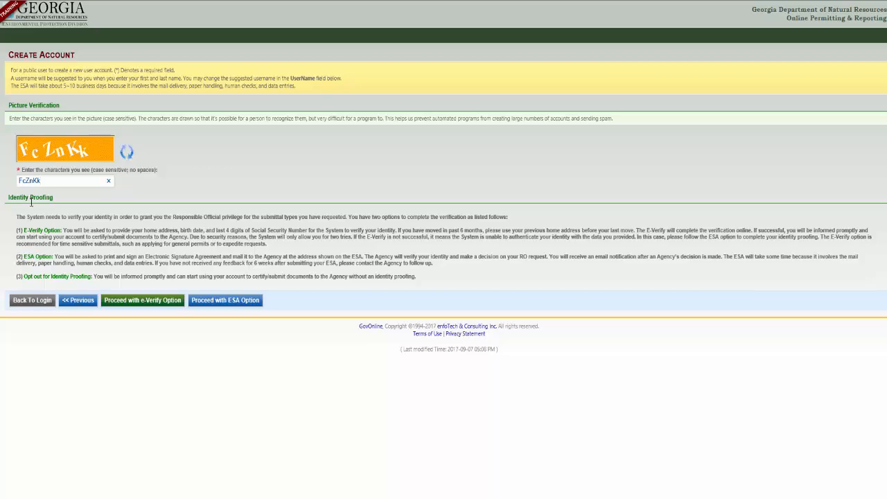
left_click(142, 300)
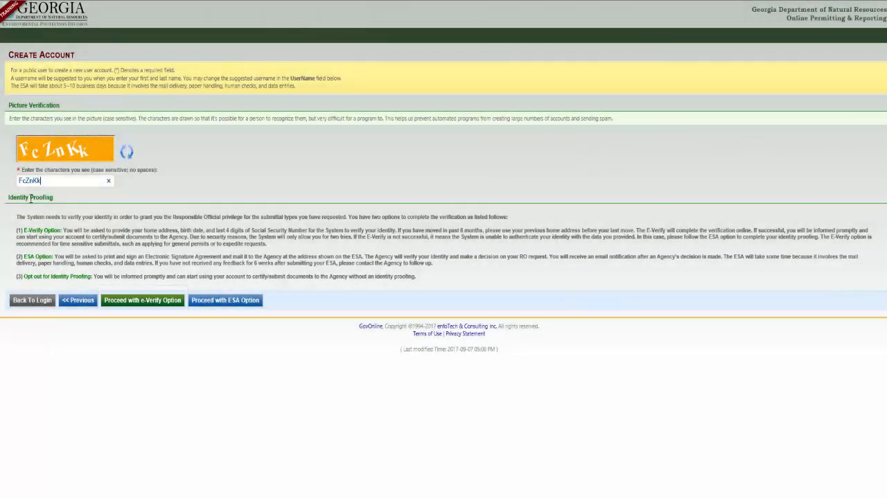
left_click(225, 300)
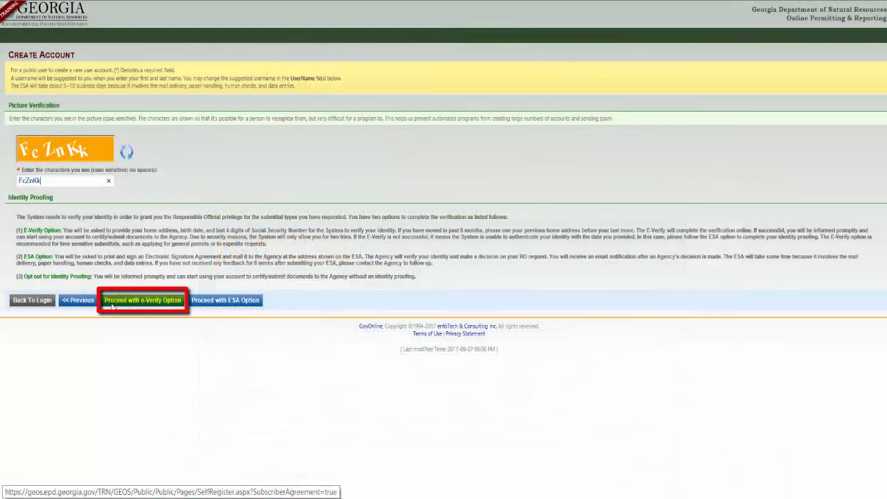
- Verify identity via the e-Verify option, submitting the Authorized Representative details
left_click(143, 299)
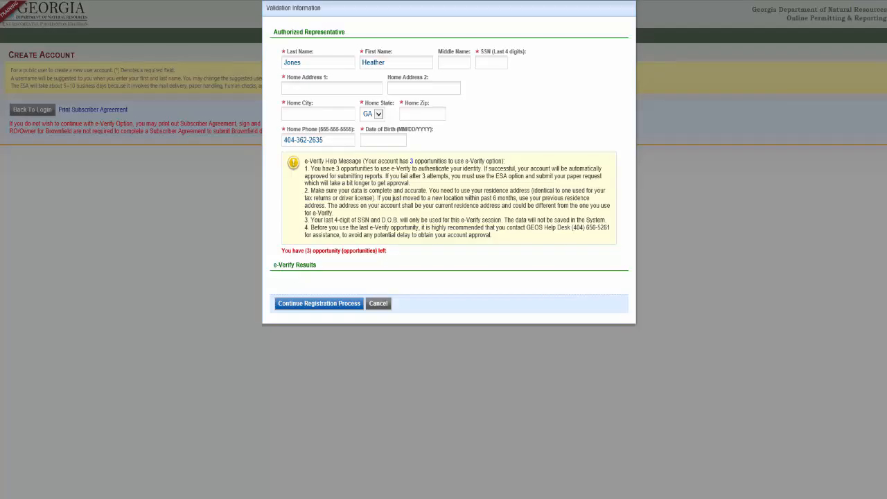
left_click(319, 302)
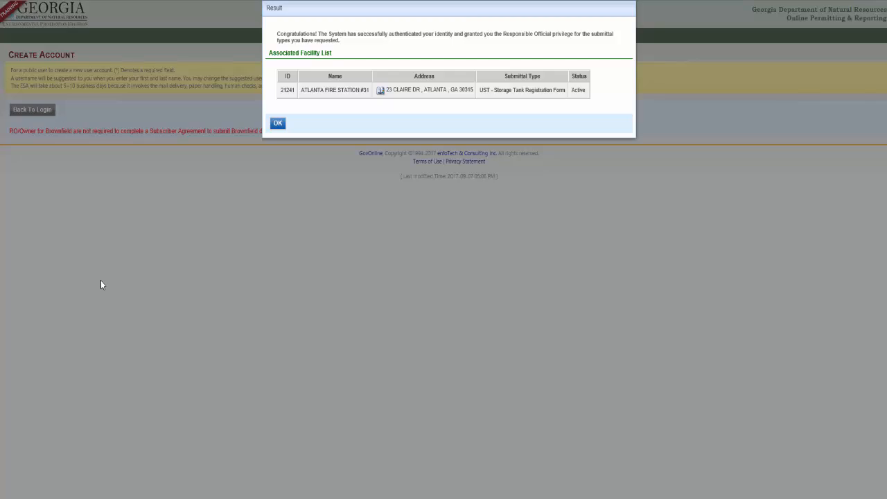
- Acknowledge the successful authentication result and reach the account-created confirmation
left_click(278, 122)
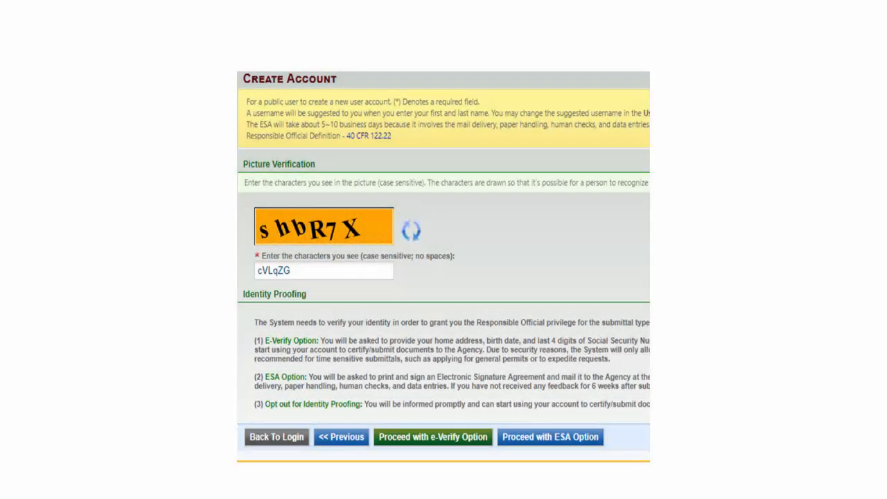
left_click(552, 437)
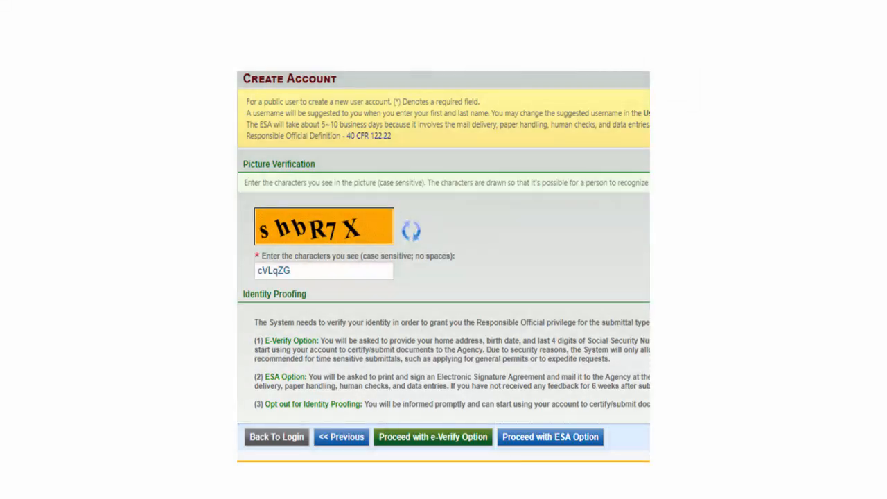
left_click(552, 437)
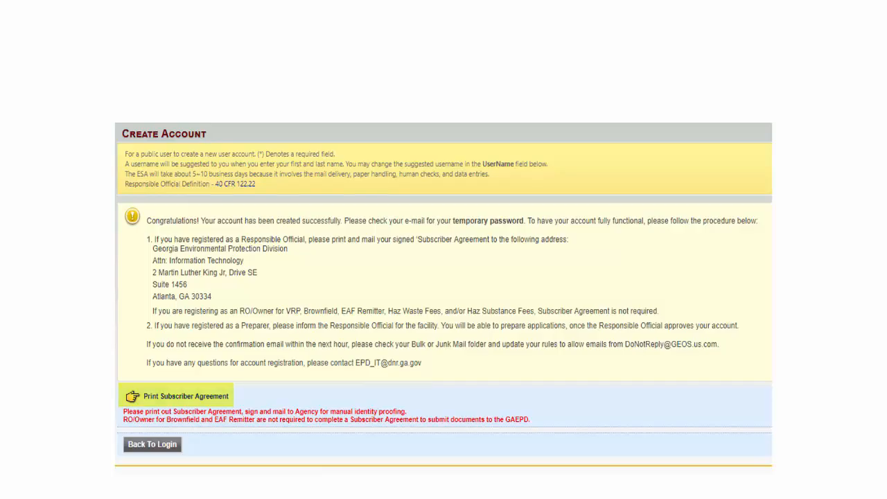
- Leave the confirmation page and return to the GEOS public login page
left_click(179, 395)
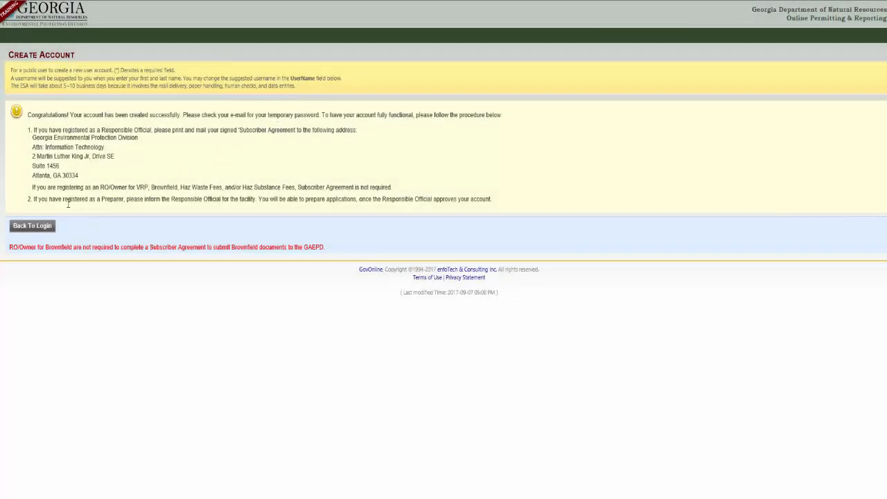
left_click(32, 225)
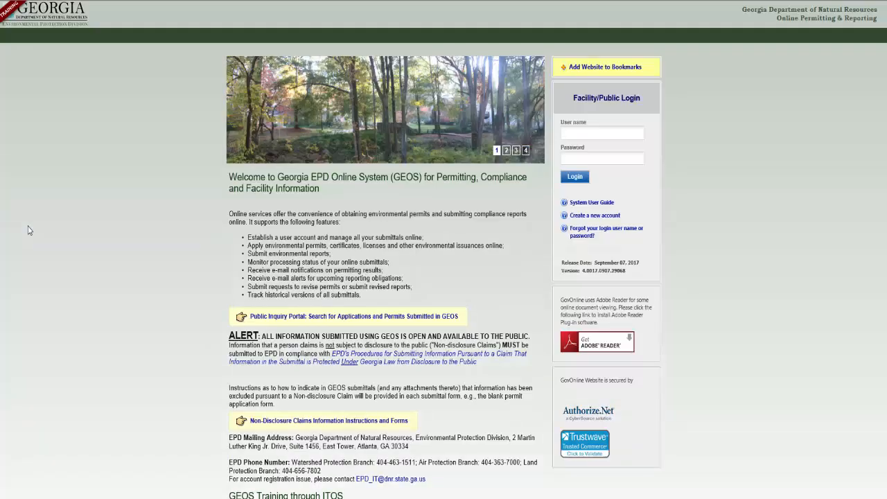
- Log in with the new user name and temporary password
left_click(599, 133)
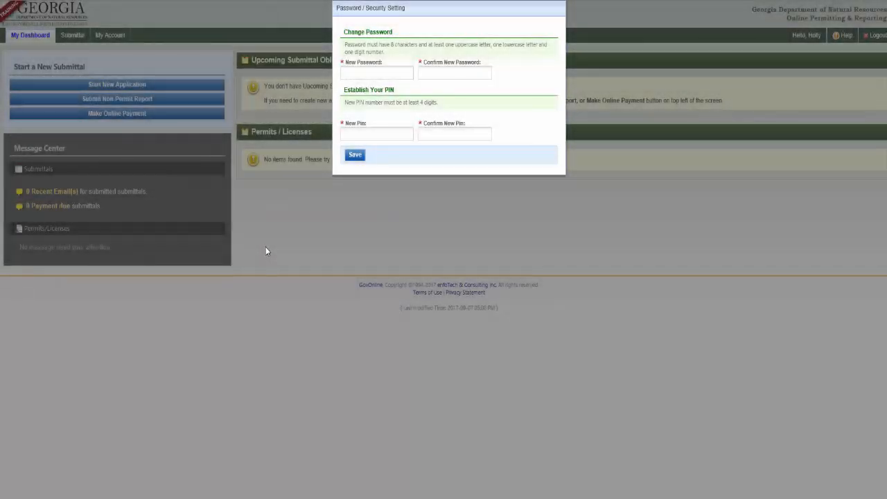
- Enter and confirm a new password and PIN, save them, and return to the public login page
left_click(377, 72)
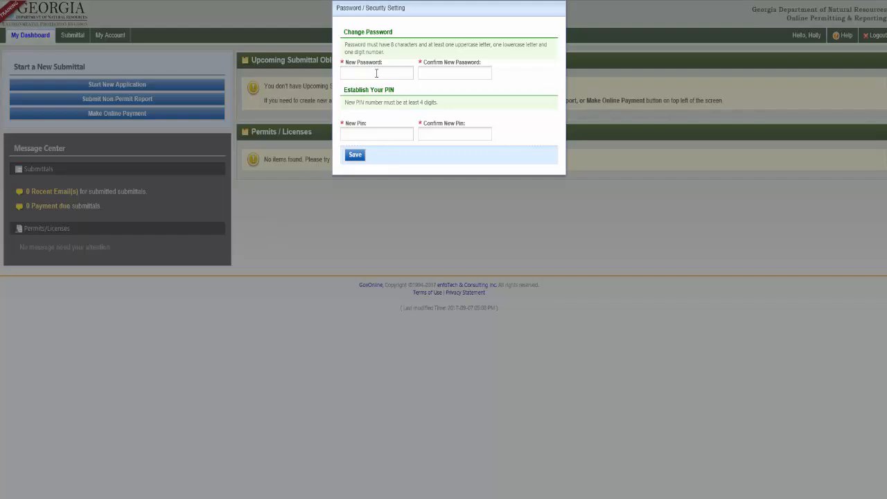
type("•")
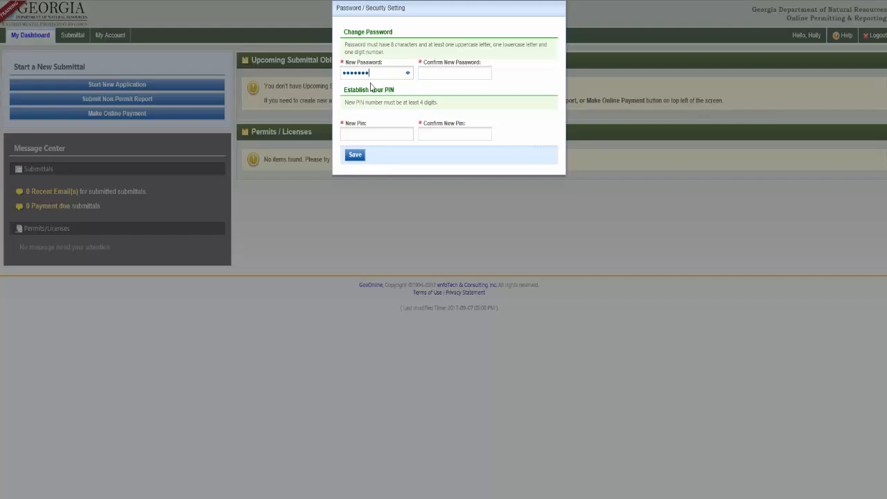
left_click(458, 73)
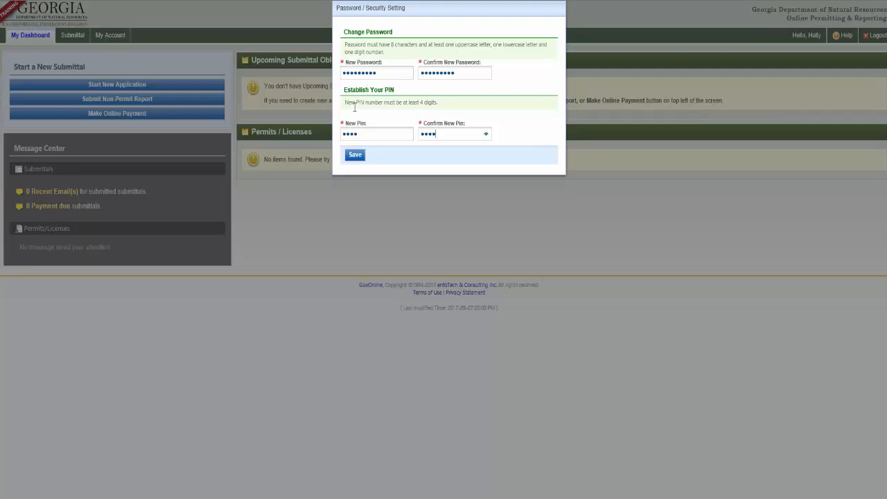
left_click(355, 155)
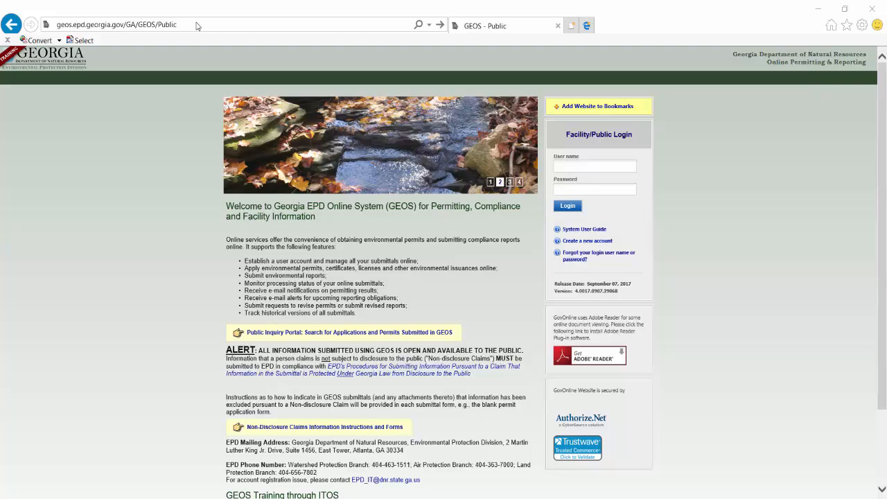
left_click(125, 25)
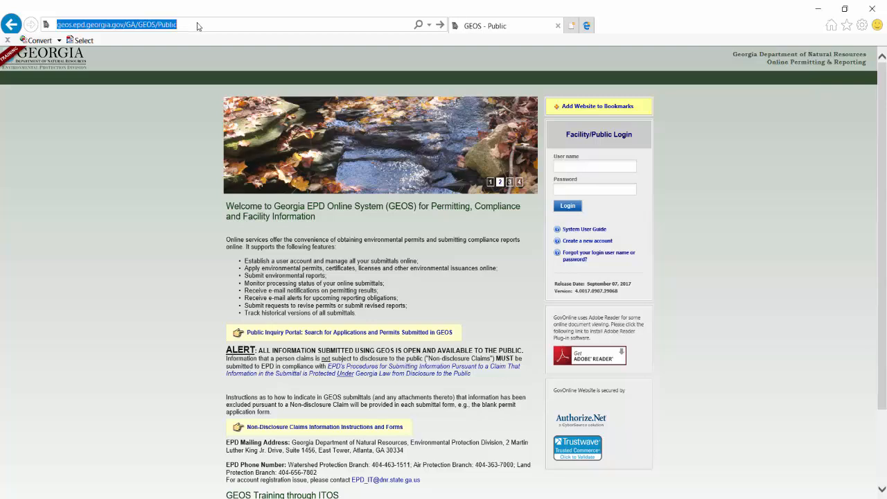